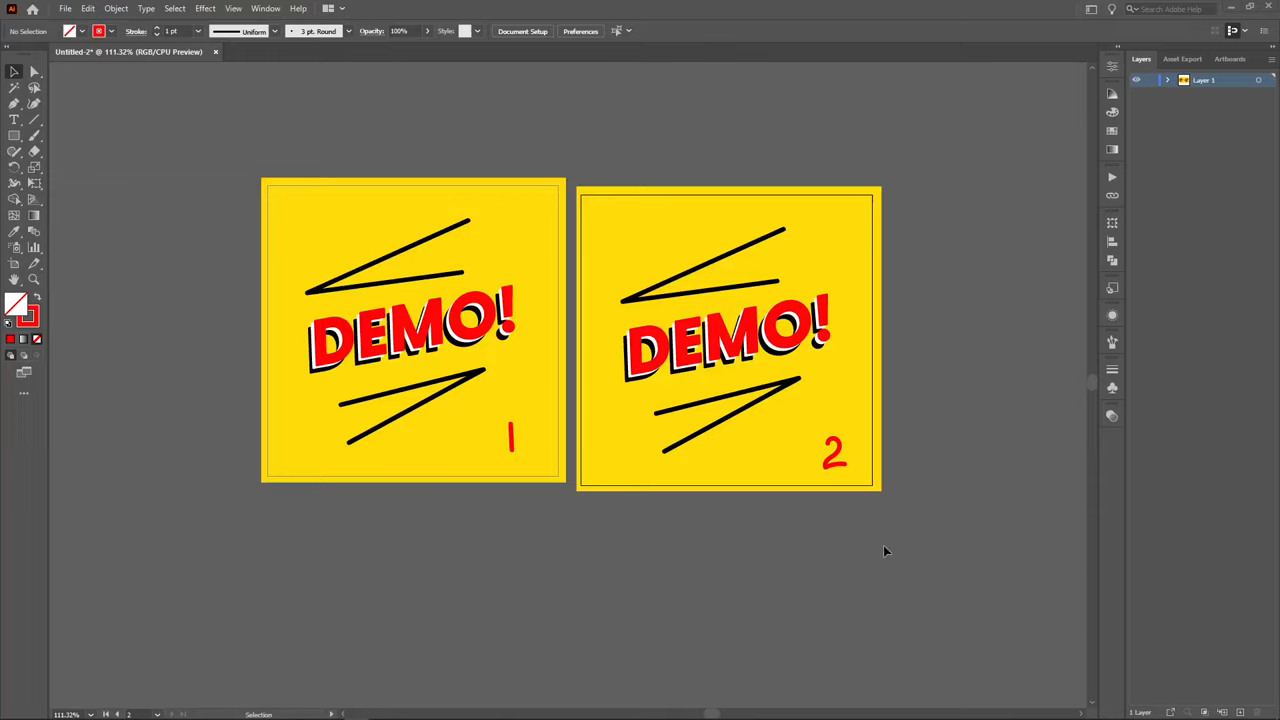
mouse_move(784, 562)
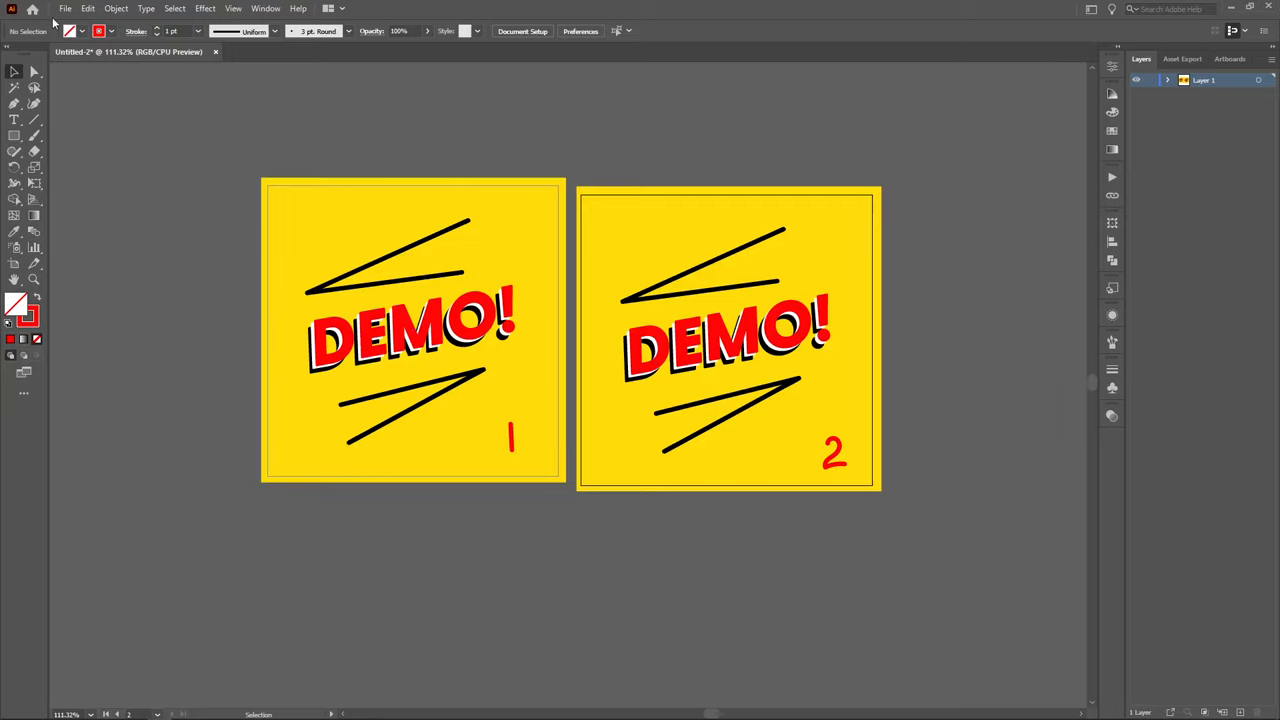
Step: Export all artboards as PNGs named DEMO into the desktop DEMO folder, accepting the PNG options
left_click(64, 8)
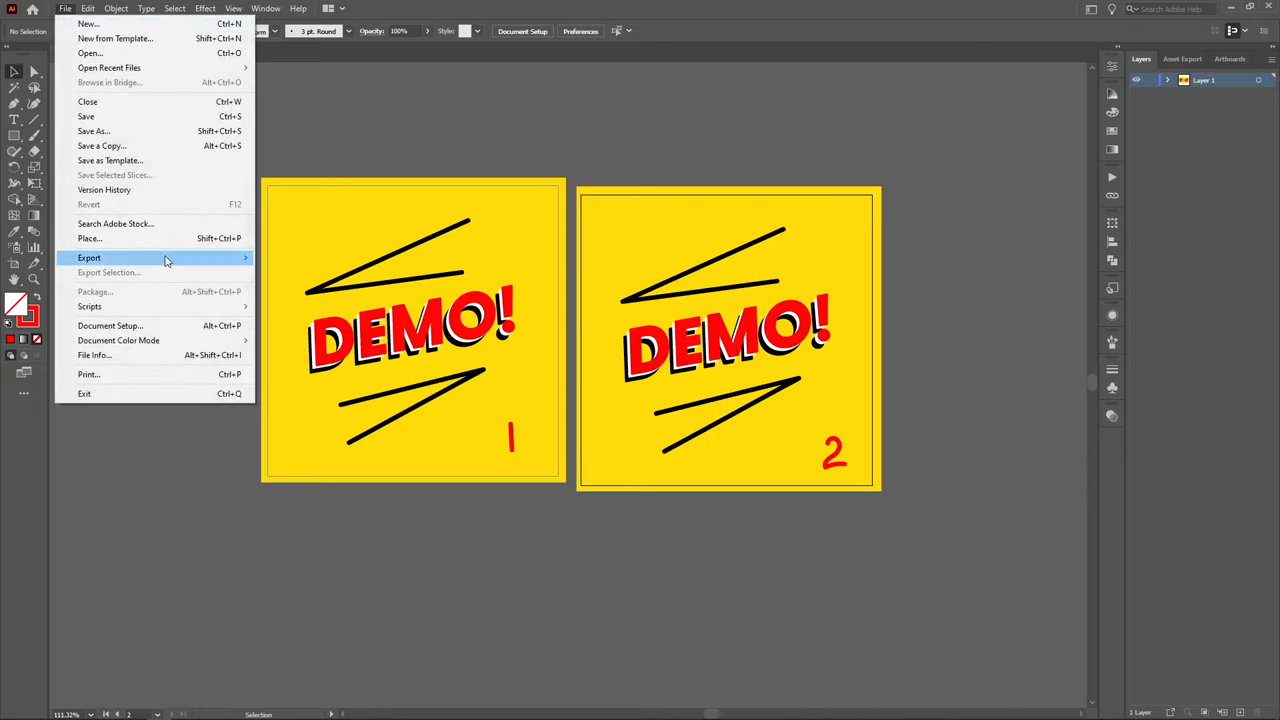
left_click(88, 258)
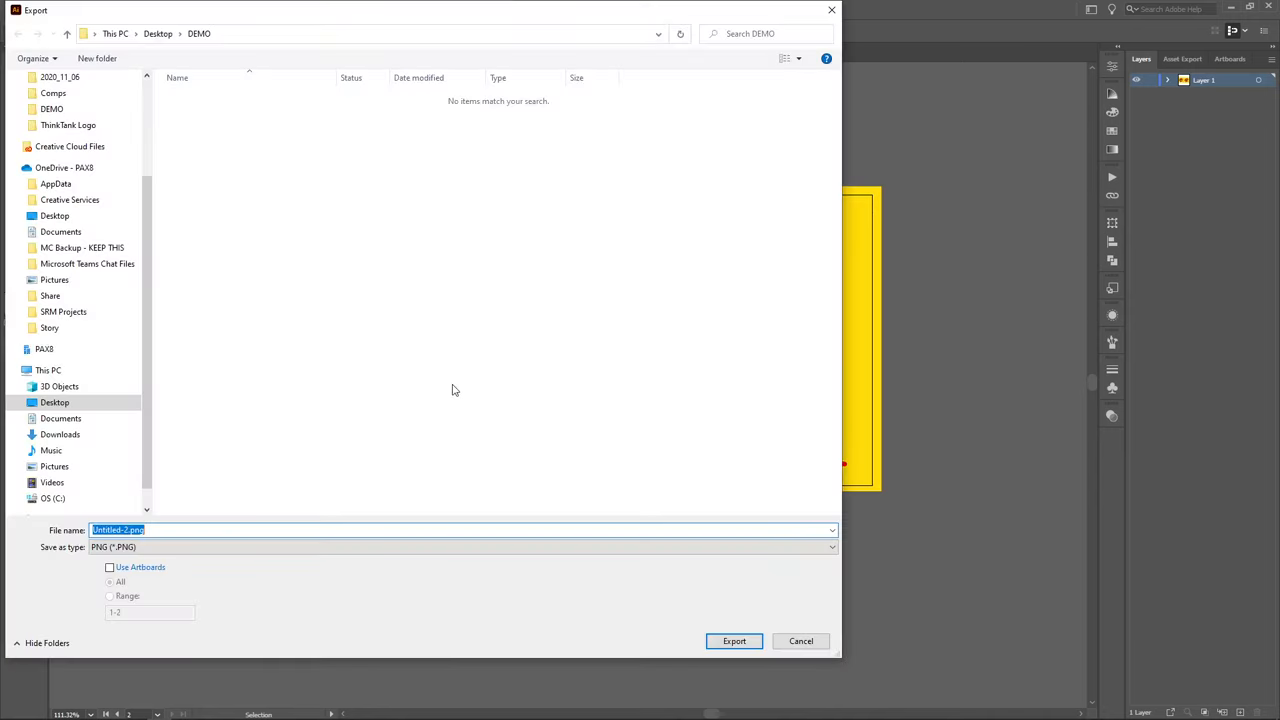
type("DEMO")
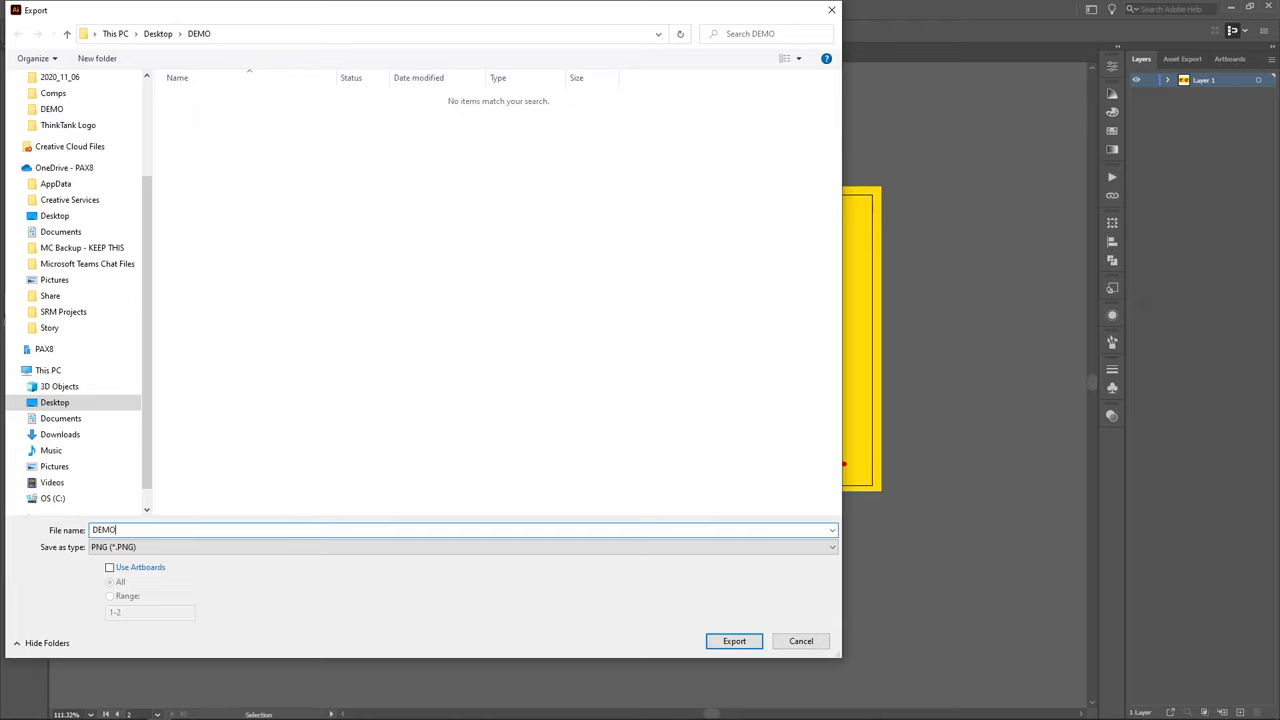
left_click(108, 568)
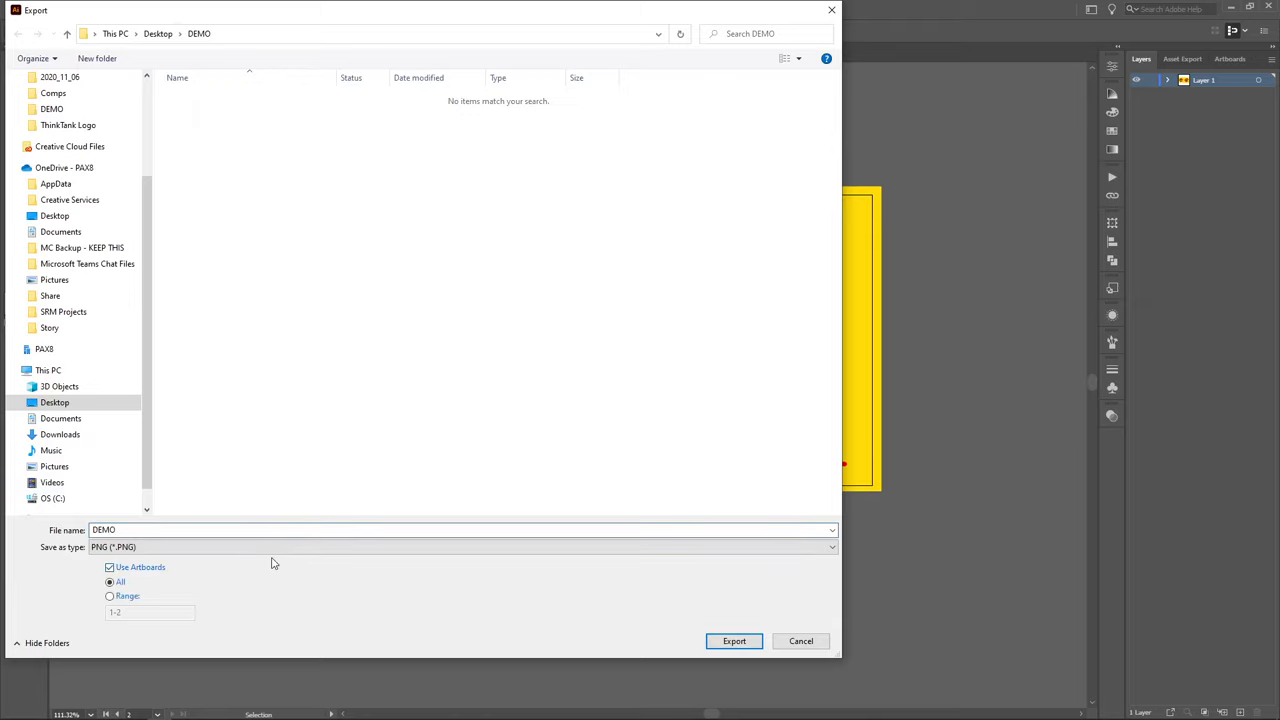
left_click(734, 640)
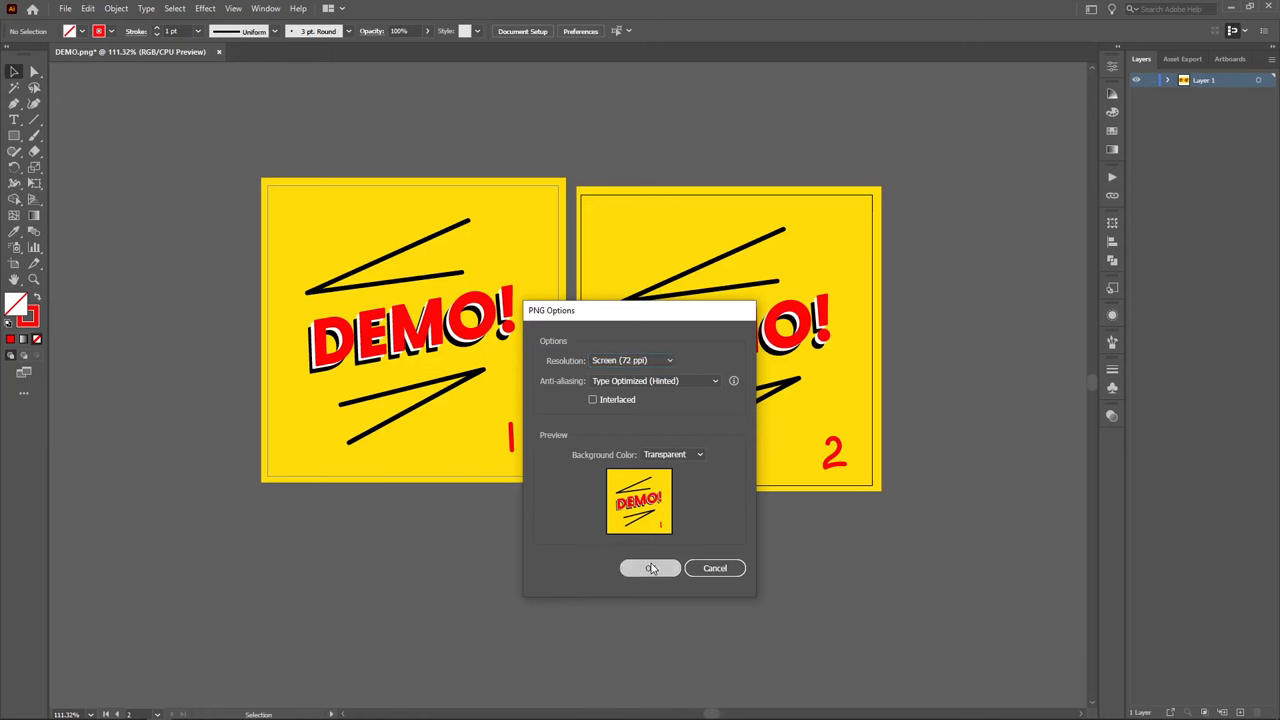
left_click(650, 568)
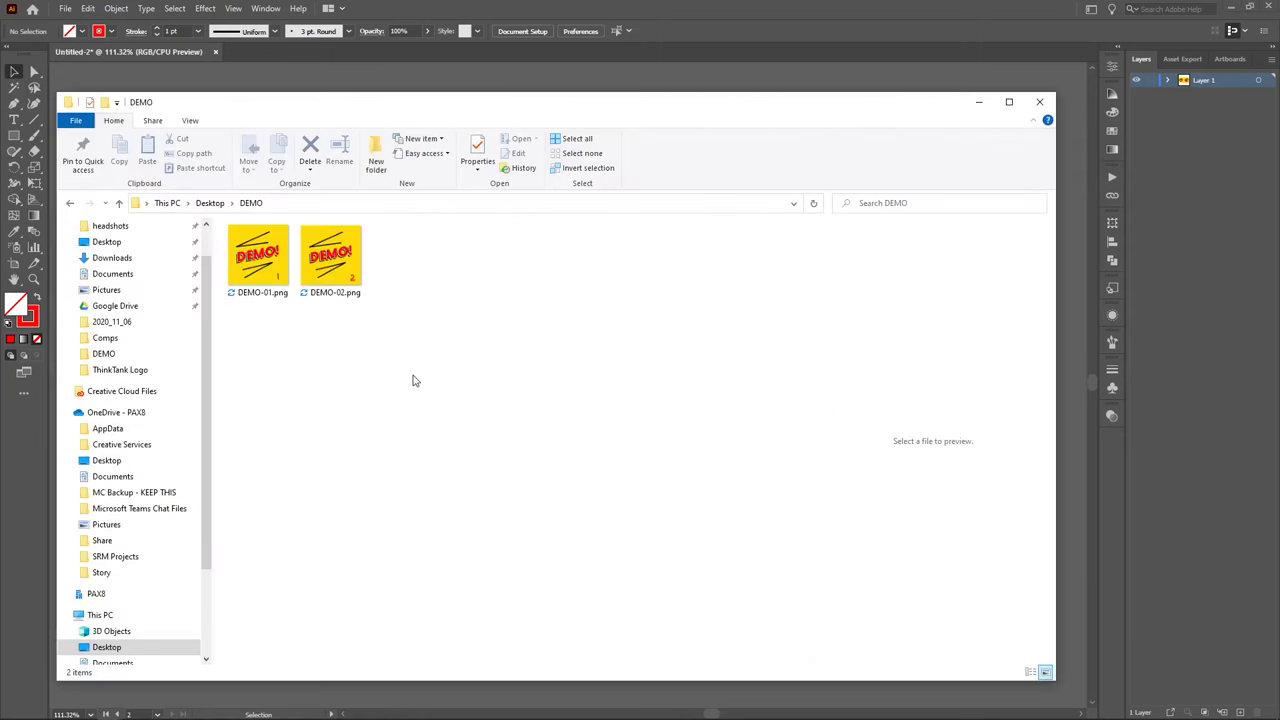
mouse_move(258, 256)
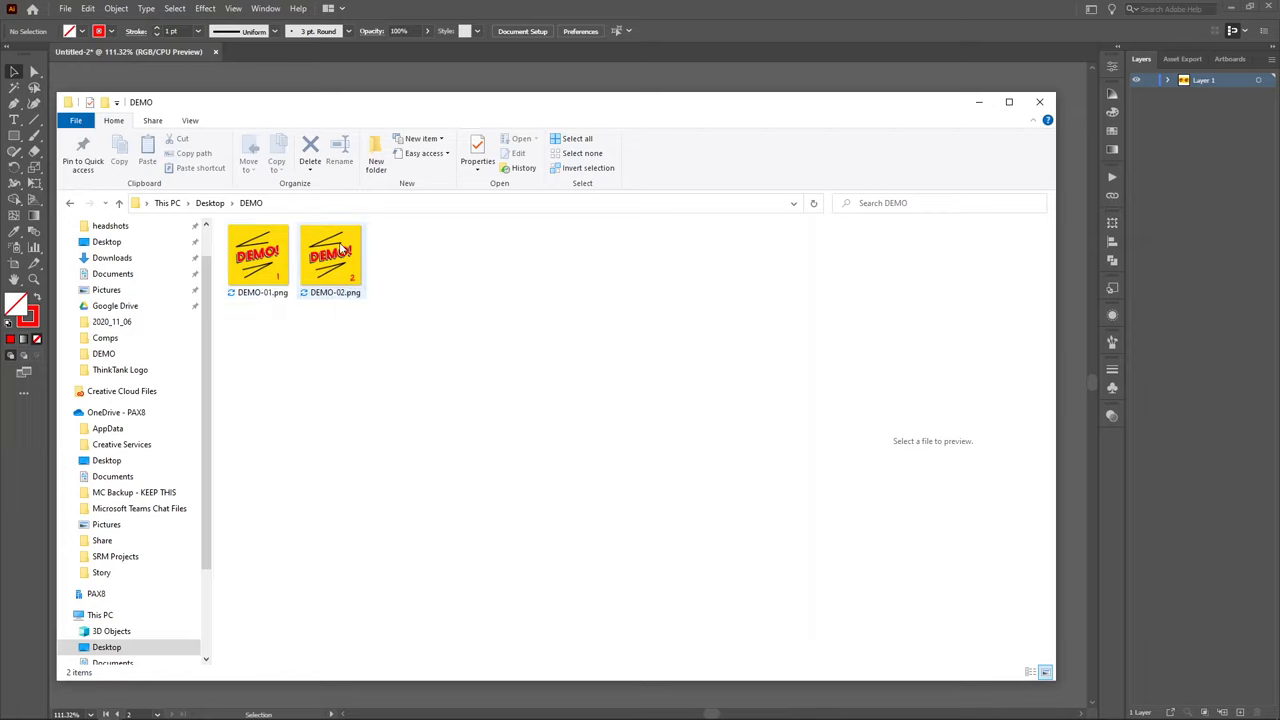
mouse_move(336, 256)
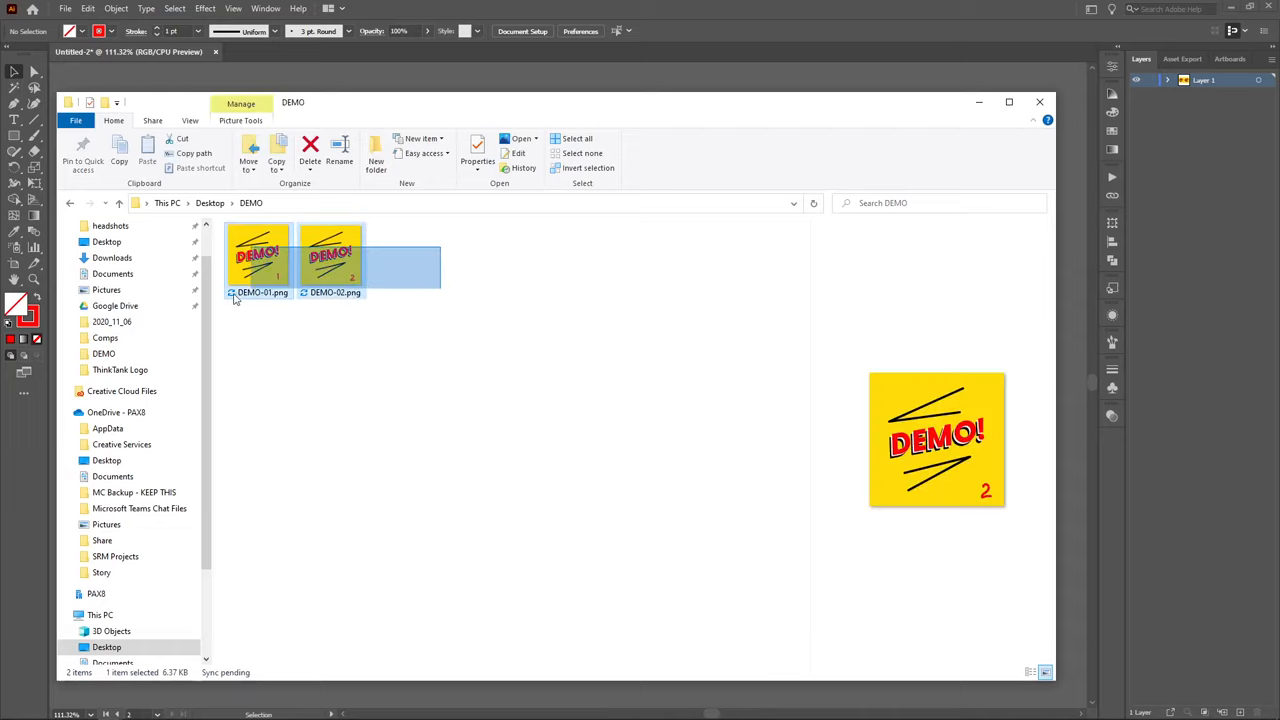
Step: Return to the Illustrator document after checking DEMO-01.png and DEMO-02.png in the folder
left_click(1040, 100)
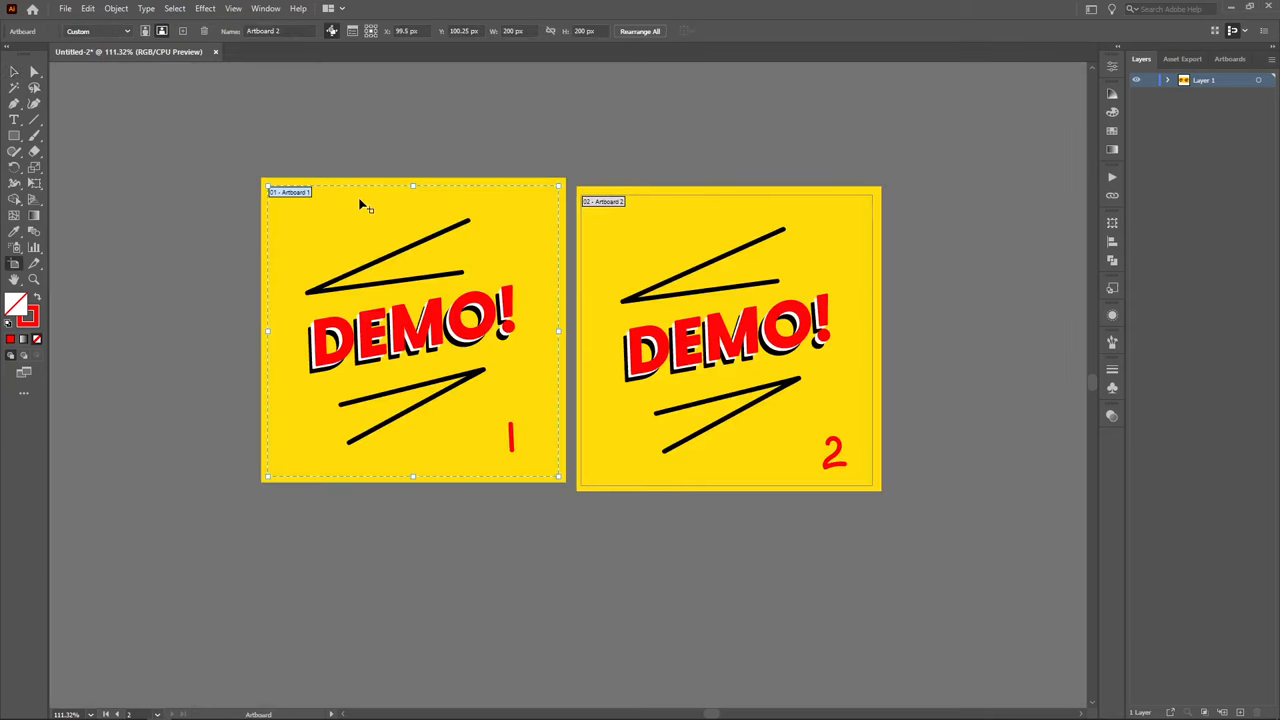
mouse_move(438, 216)
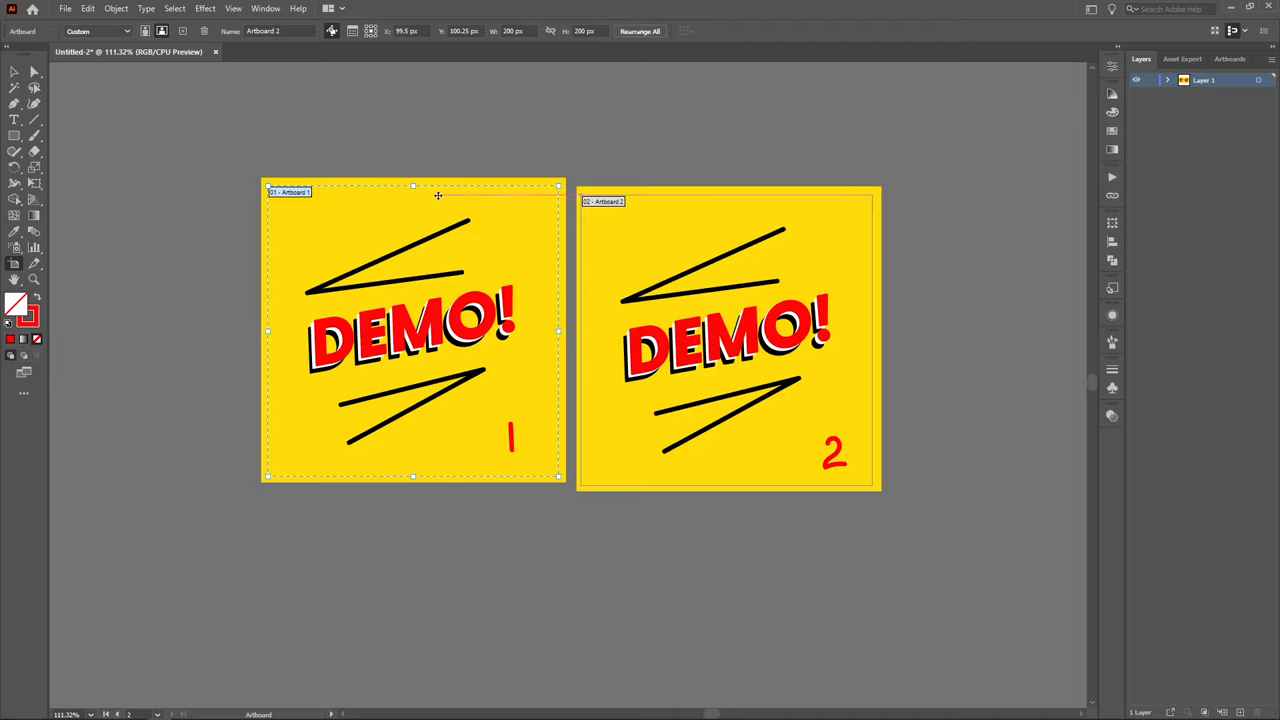
mouse_move(508, 236)
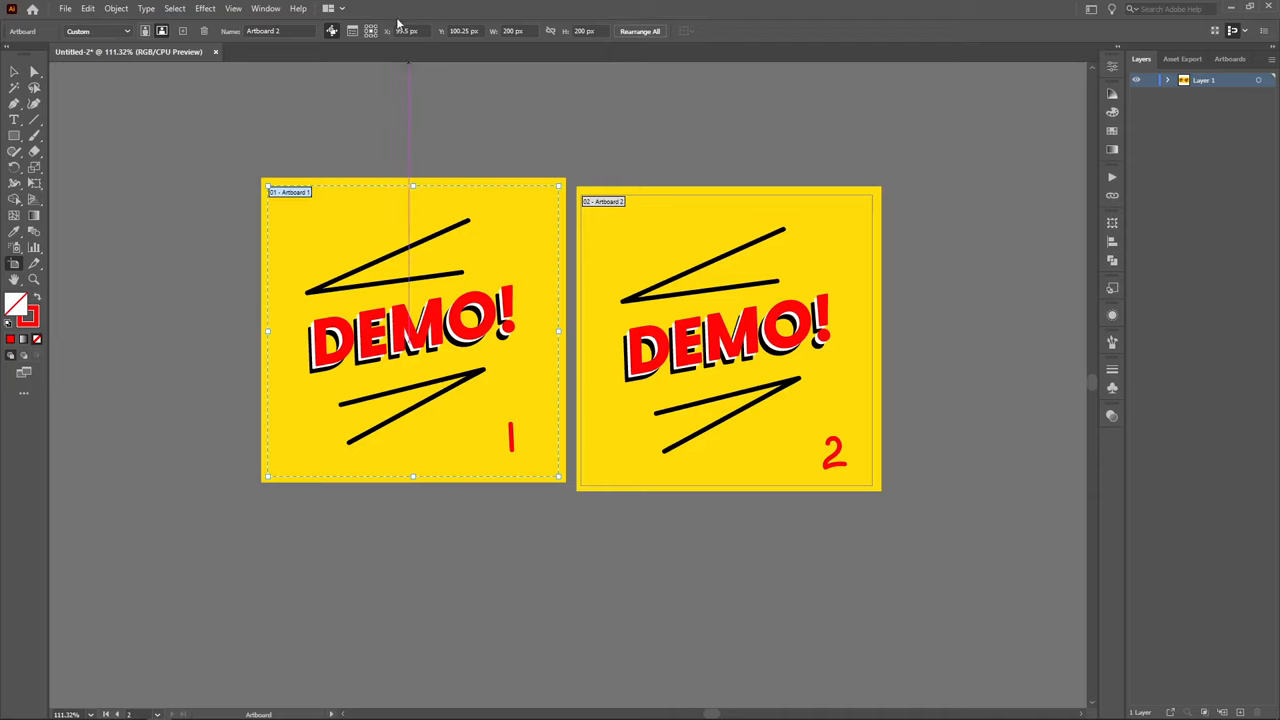
Step: Round each artboard's X, Y, W and H values in the Control bar to whole pixels
left_click(408, 32)
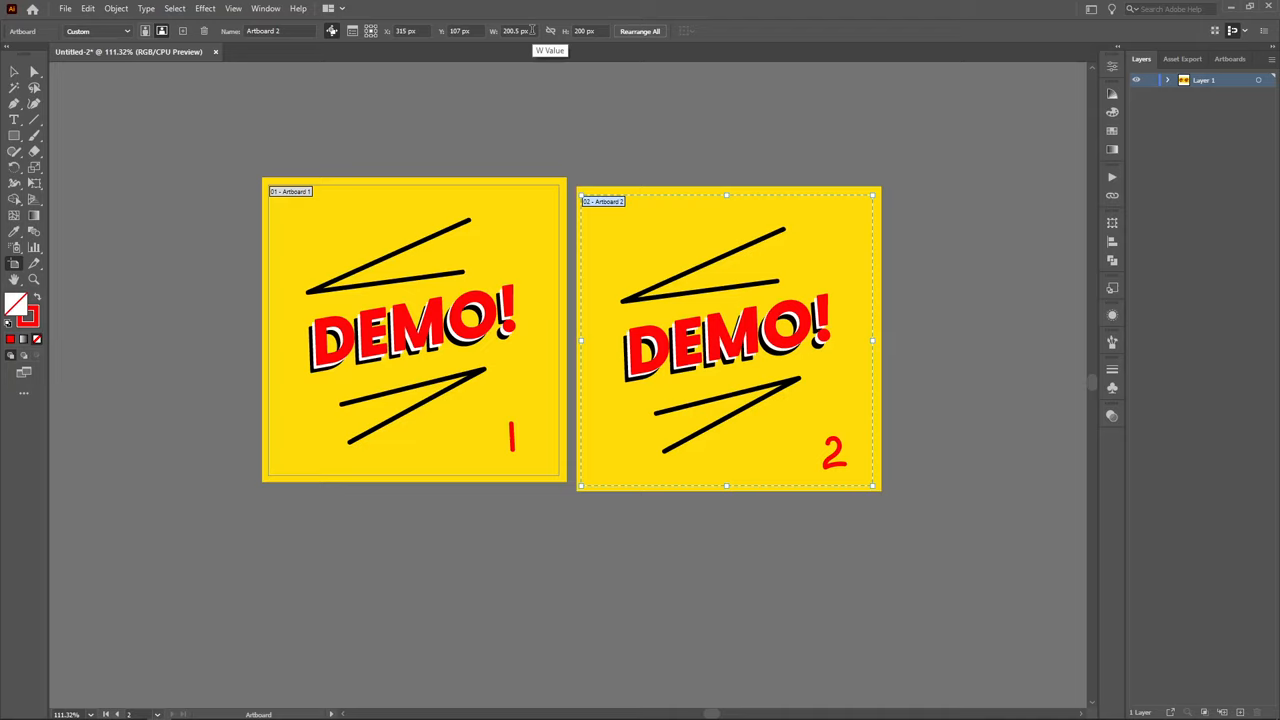
left_click(516, 32)
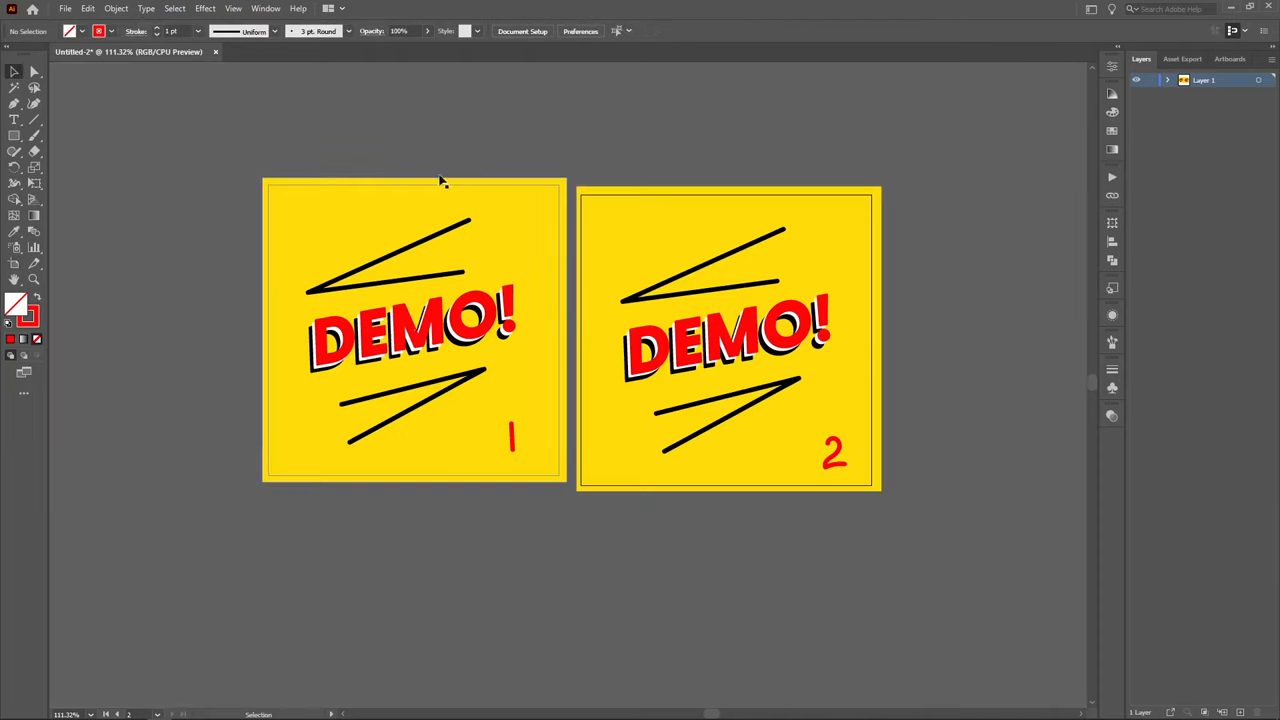
Step: Re-export the corrected artboards as DEMO PNGs with Use Artboards kept on
left_click(64, 8)
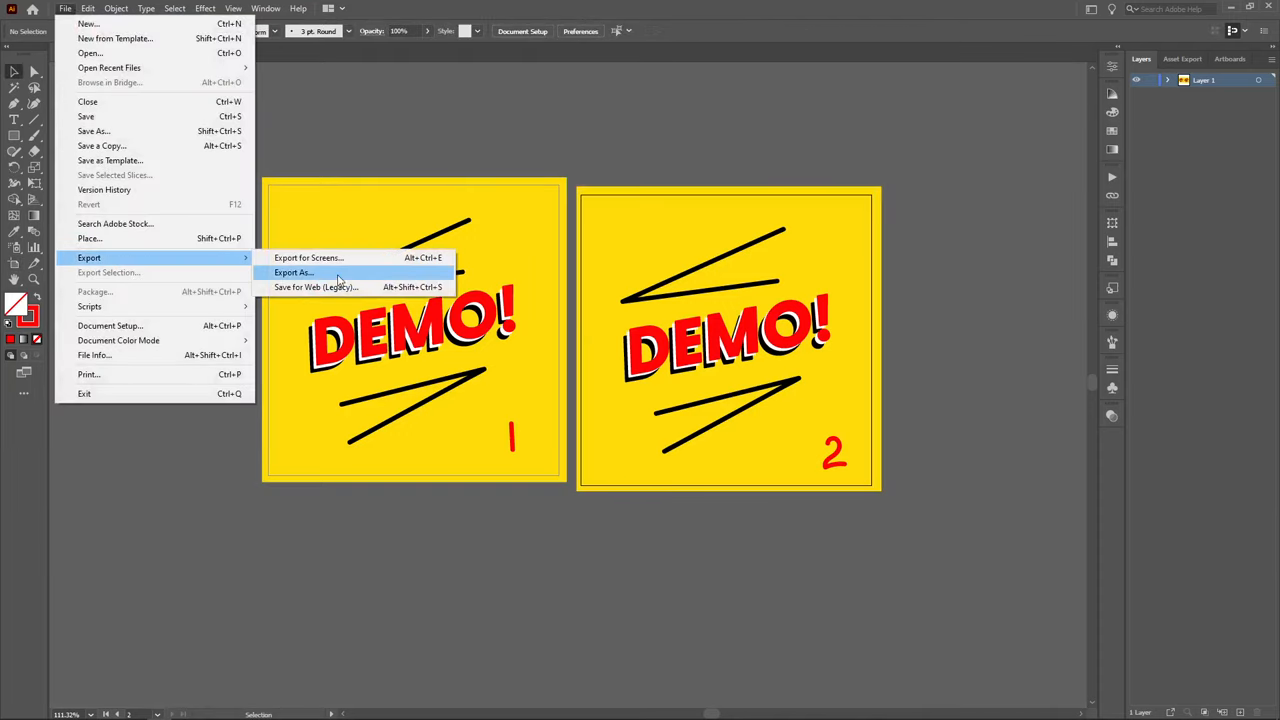
left_click(292, 272)
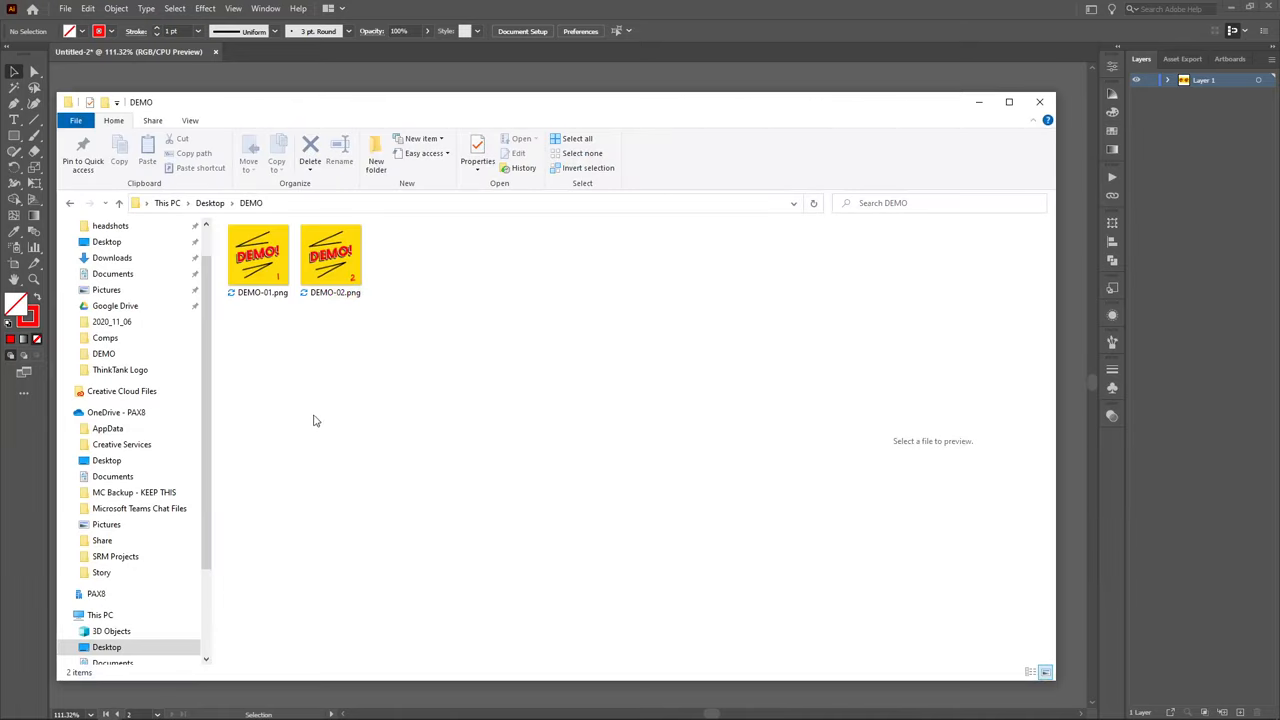
mouse_move(262, 256)
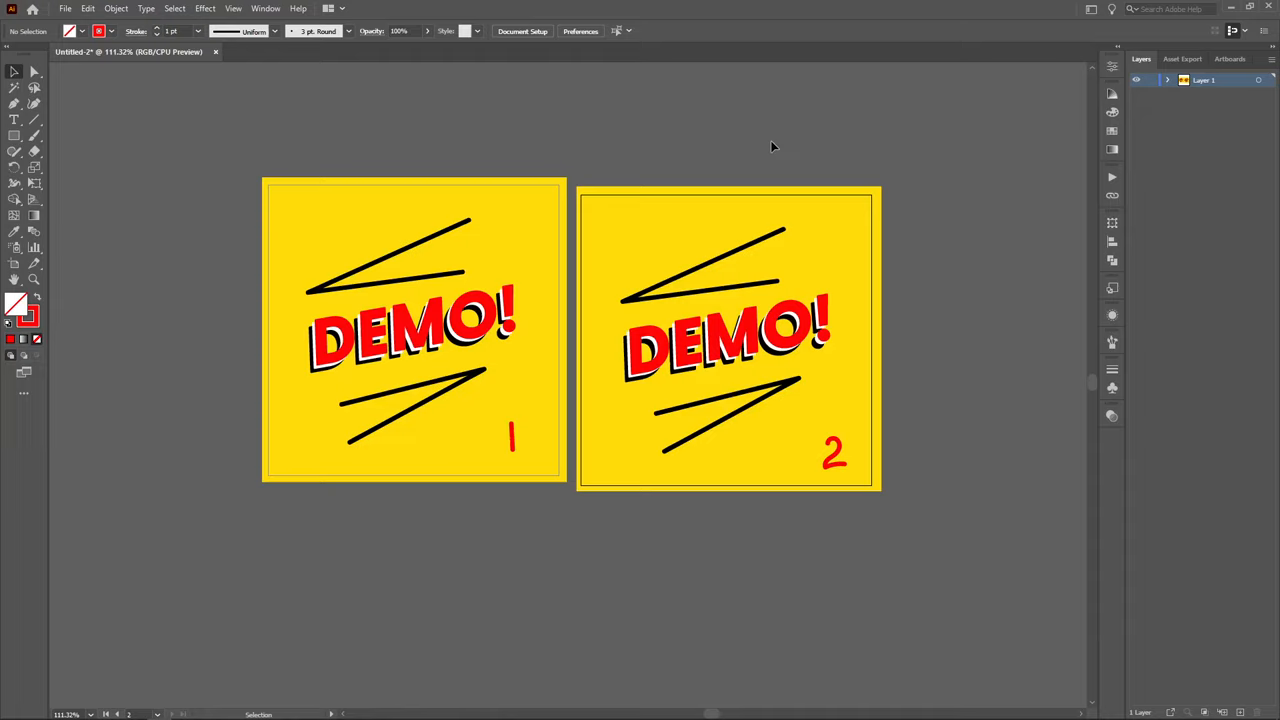
mouse_move(720, 144)
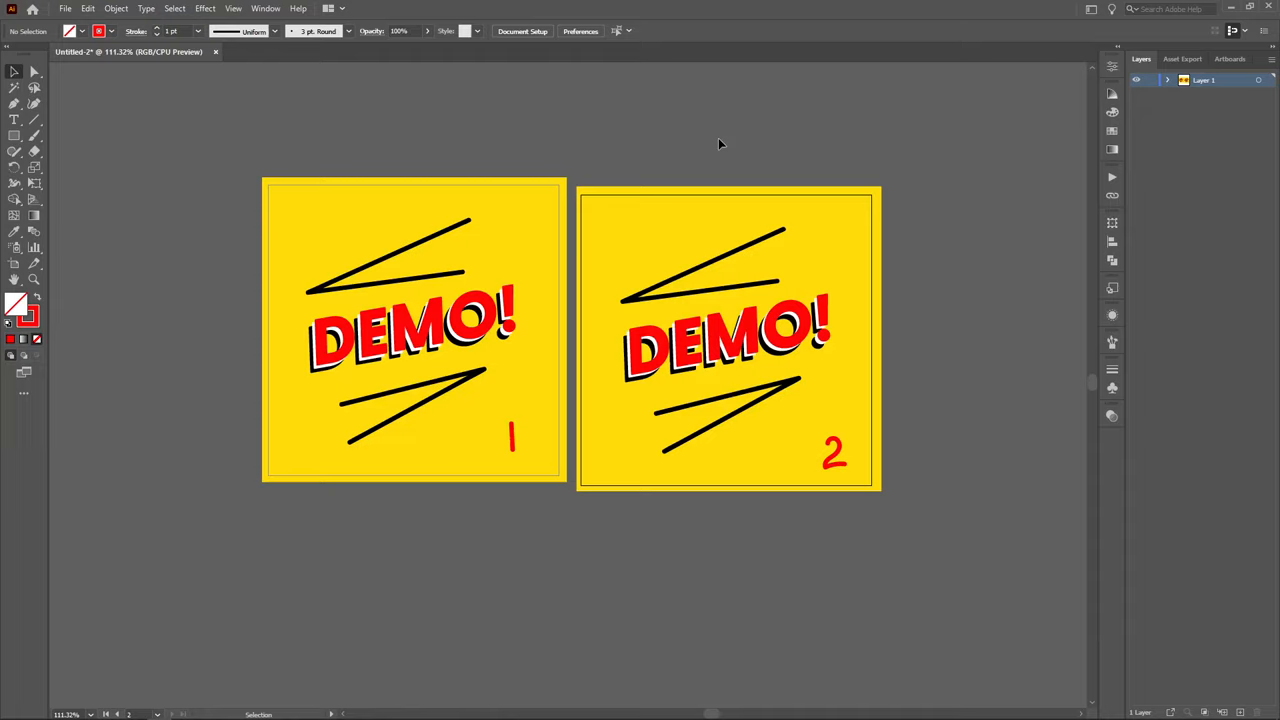